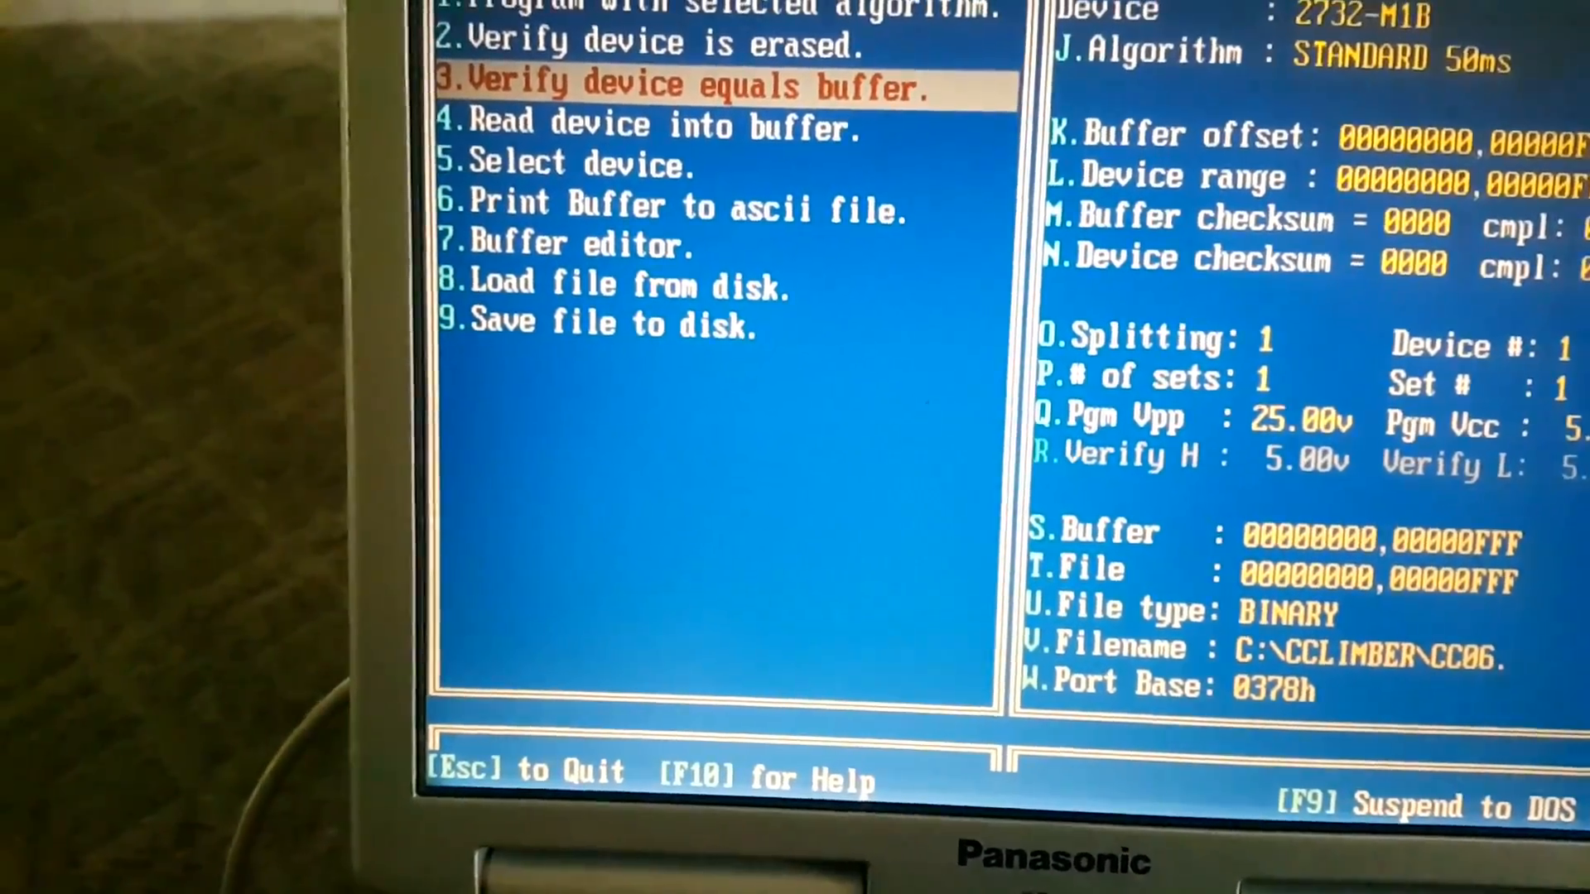
- Load the CC06 file's 2048 bytes into the buffer and proceed to the programming confirmation
{"action": "key", "text": "enter"}
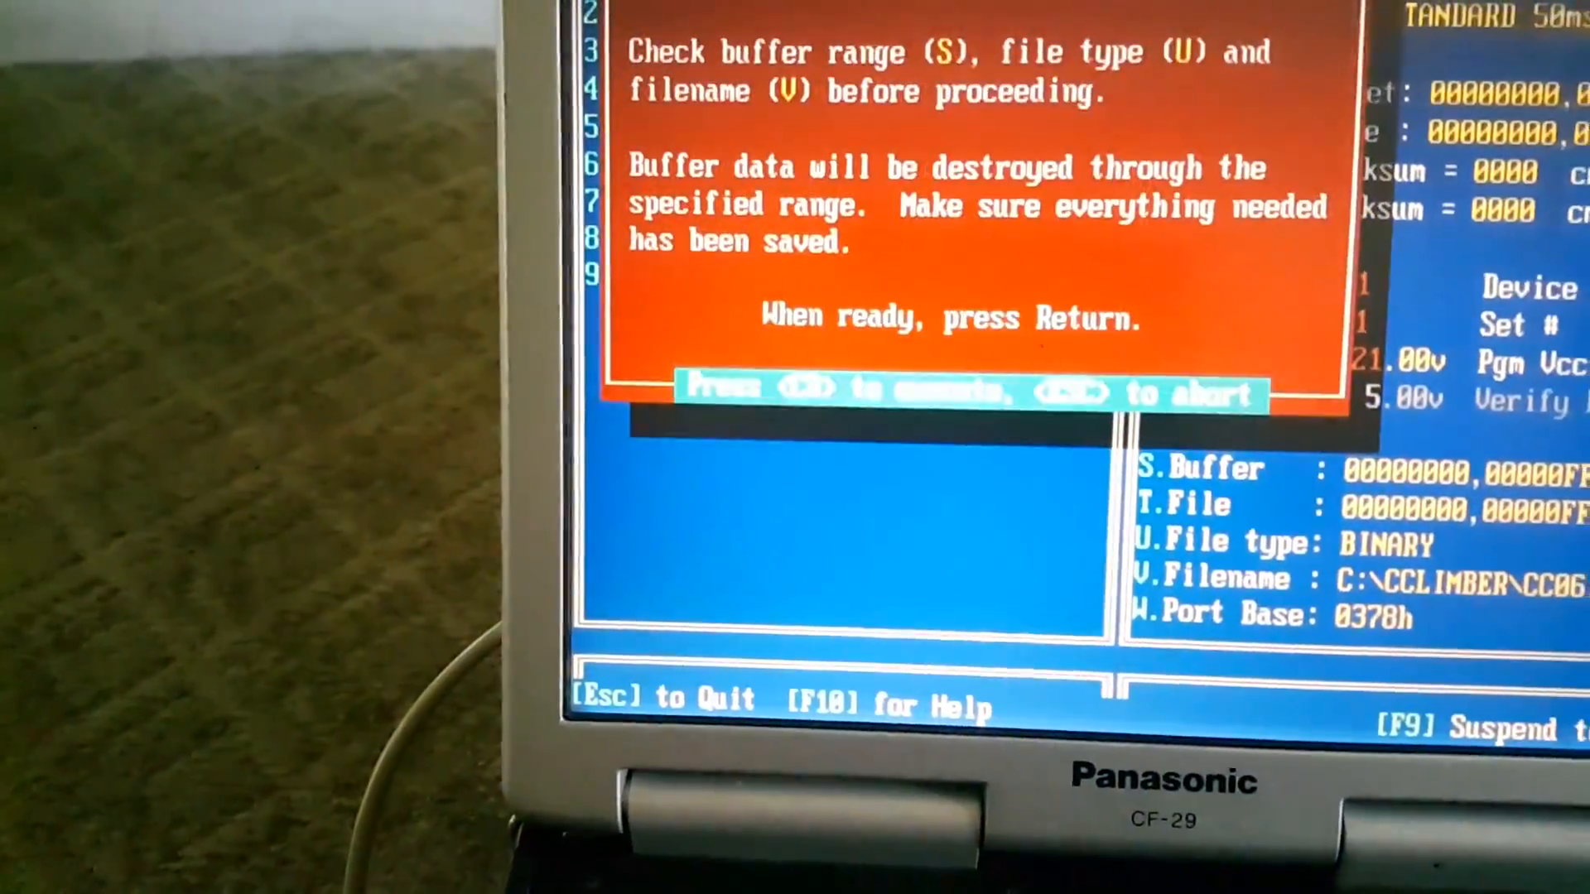
{"action": "key", "text": "Return"}
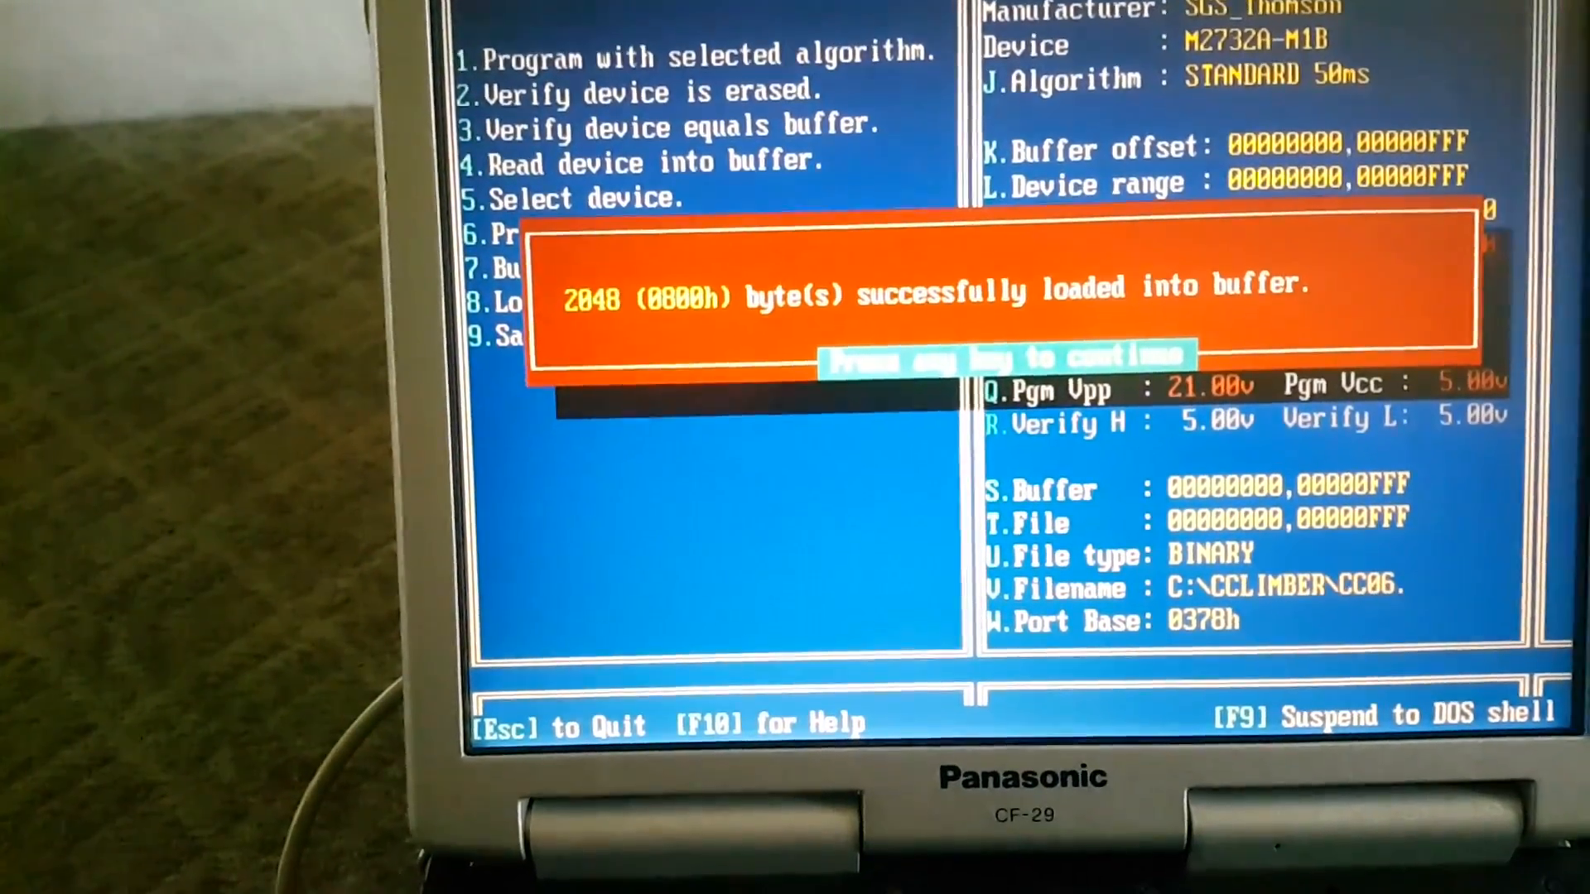
{"action": "key", "text": "enter"}
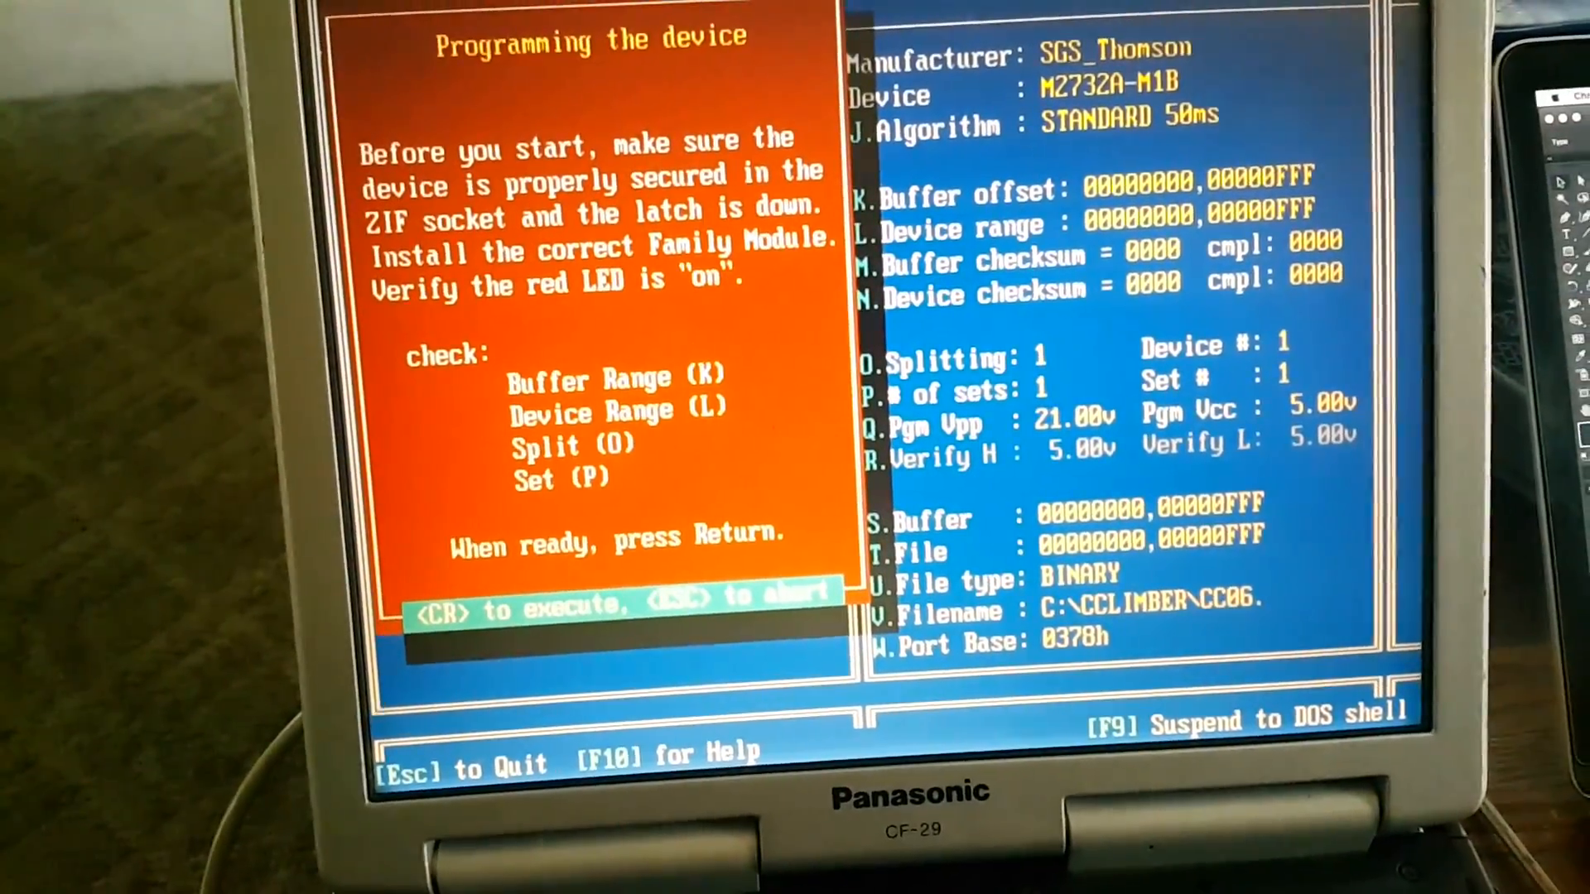
- Program and verify the M2732A, then return to the main menu after the success report
{"action": "key", "text": "Return"}
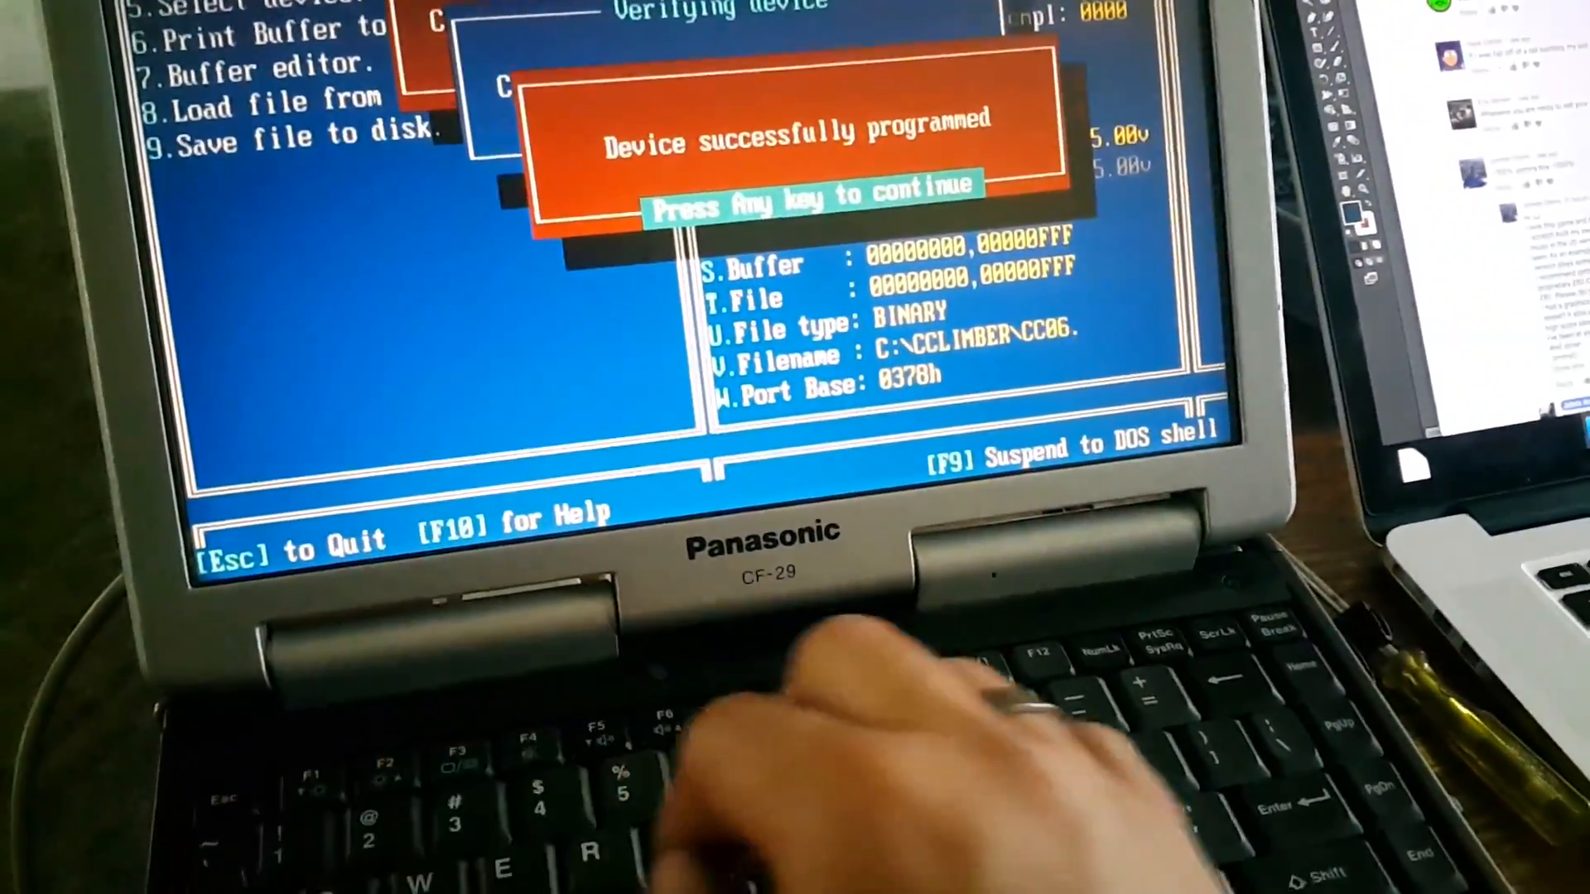
{"action": "key", "text": "enter"}
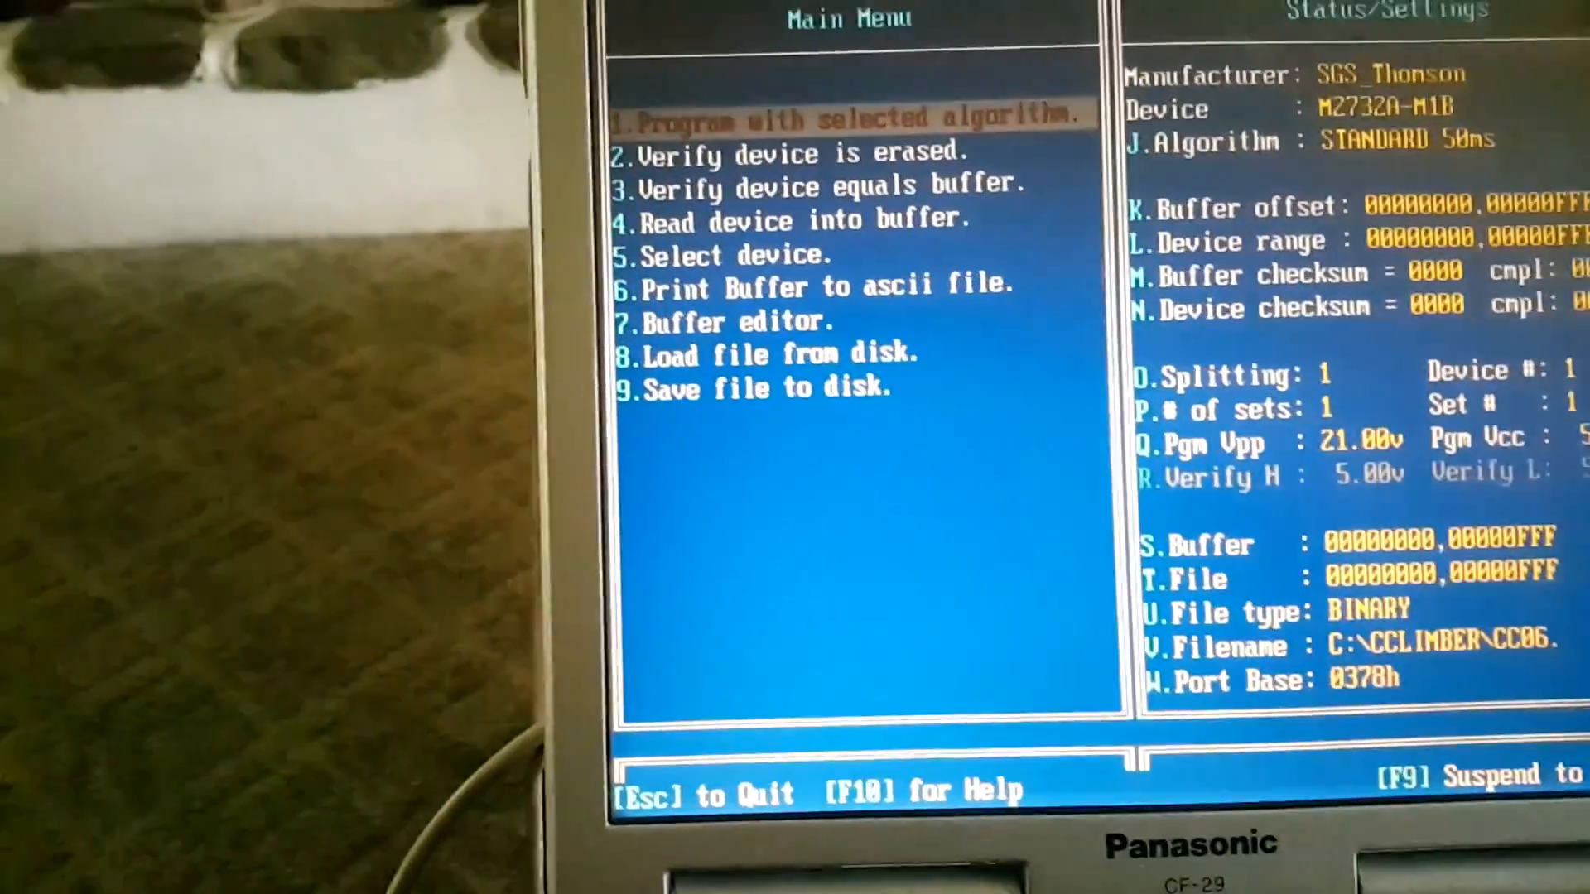